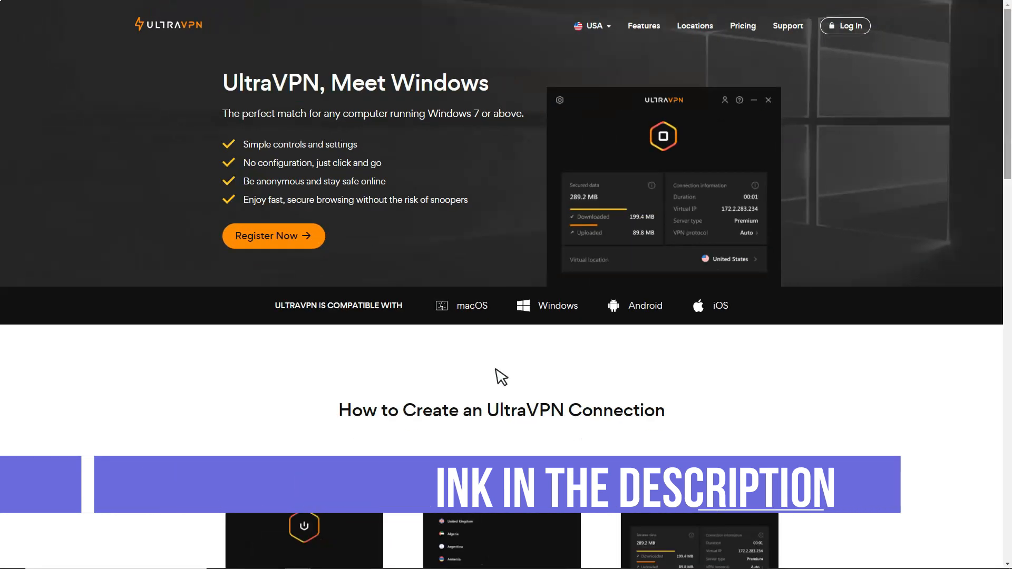
scroll(down, 3)
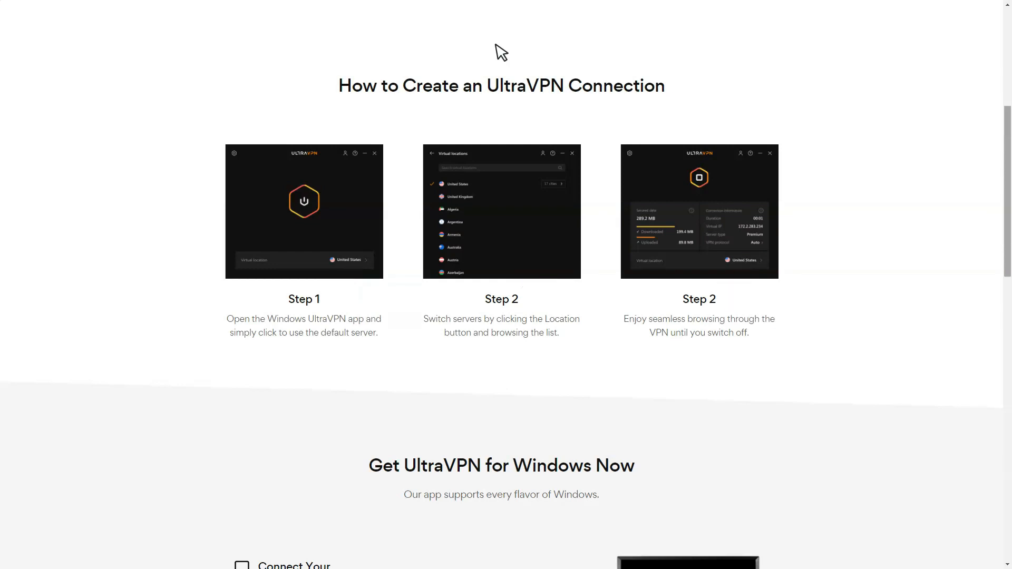
scroll(down, 3)
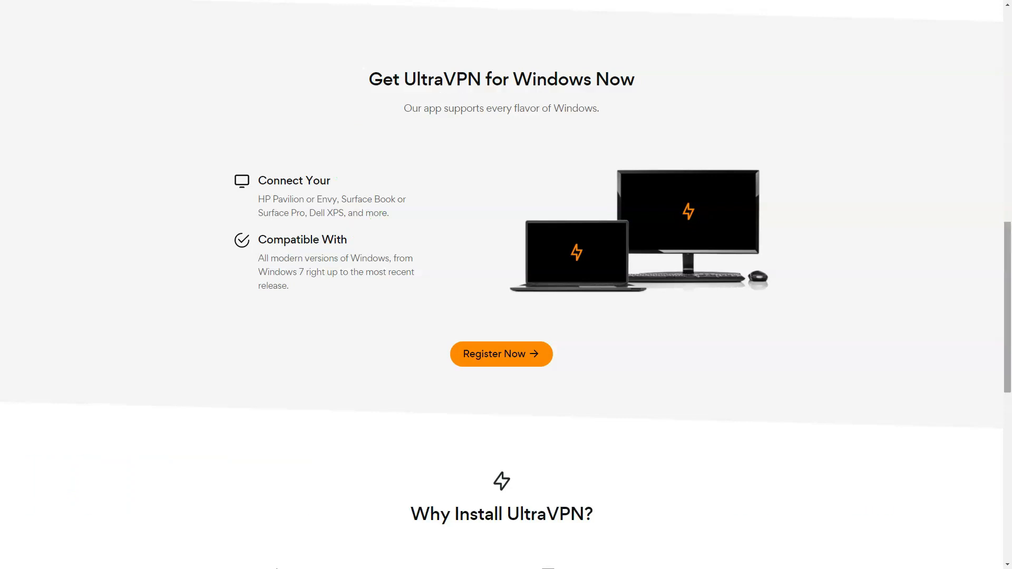
scroll(down, 3)
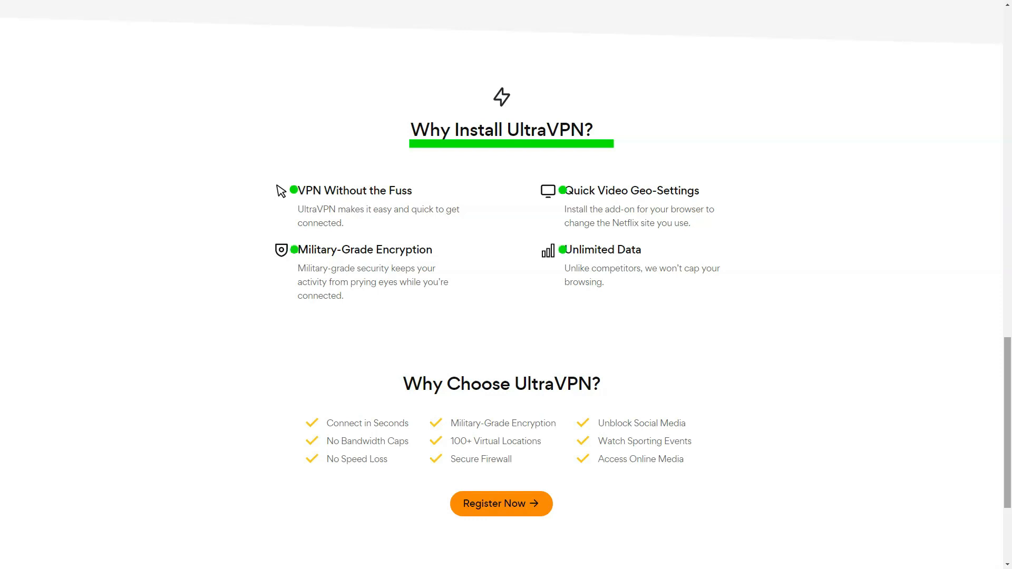
scroll(down, 3)
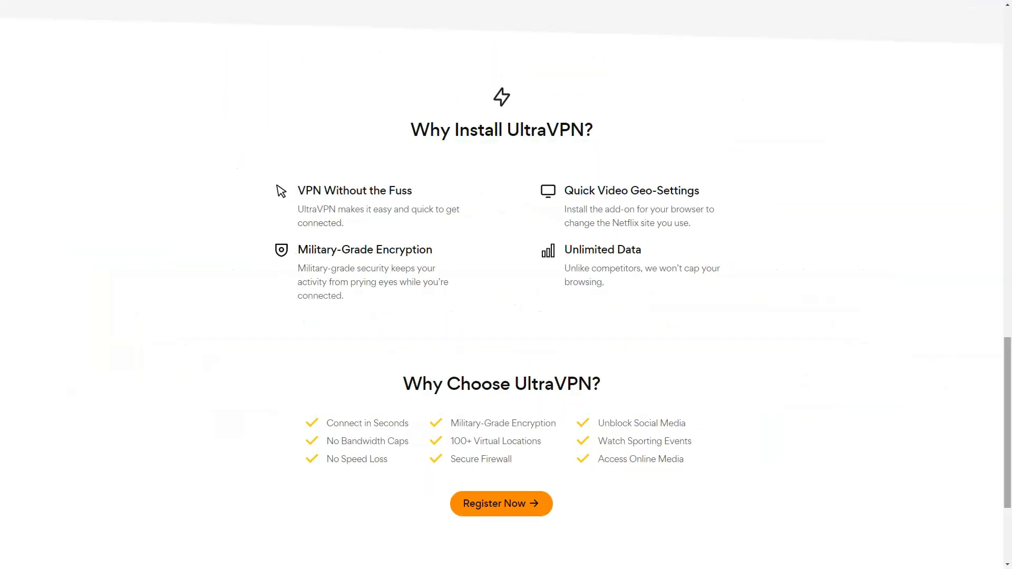
scroll(down, 3)
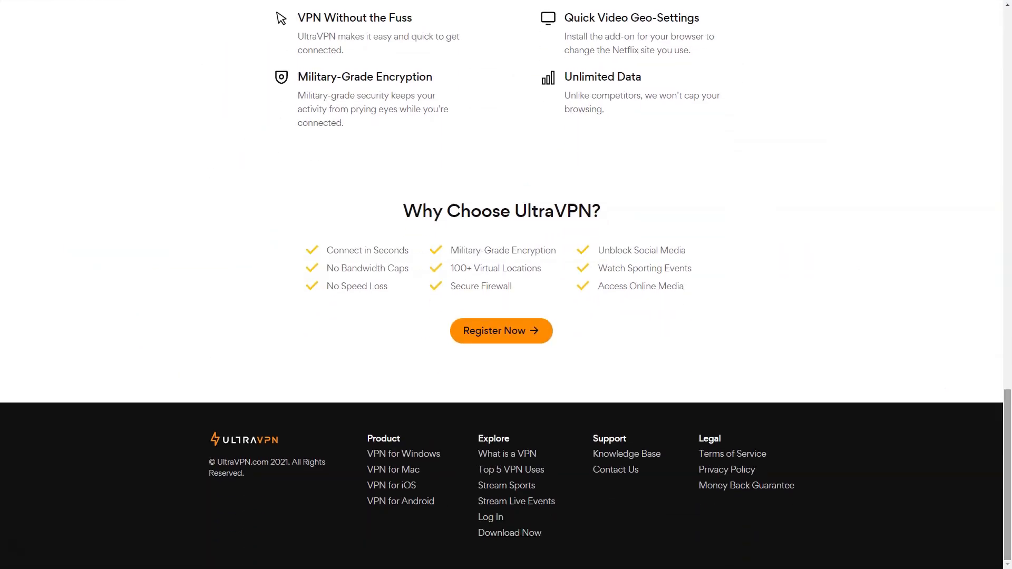
scroll(up, 3)
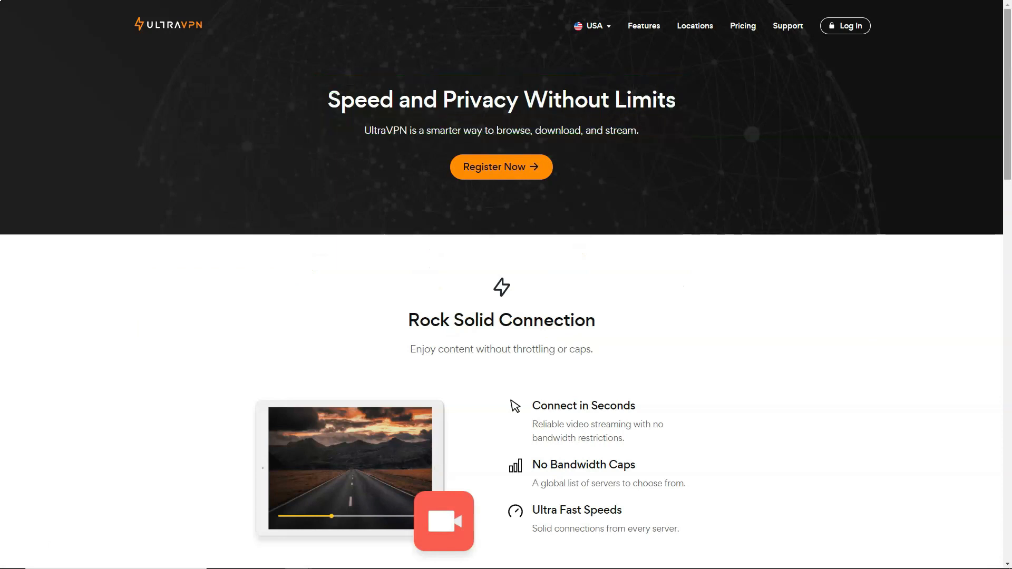
scroll(down, 3)
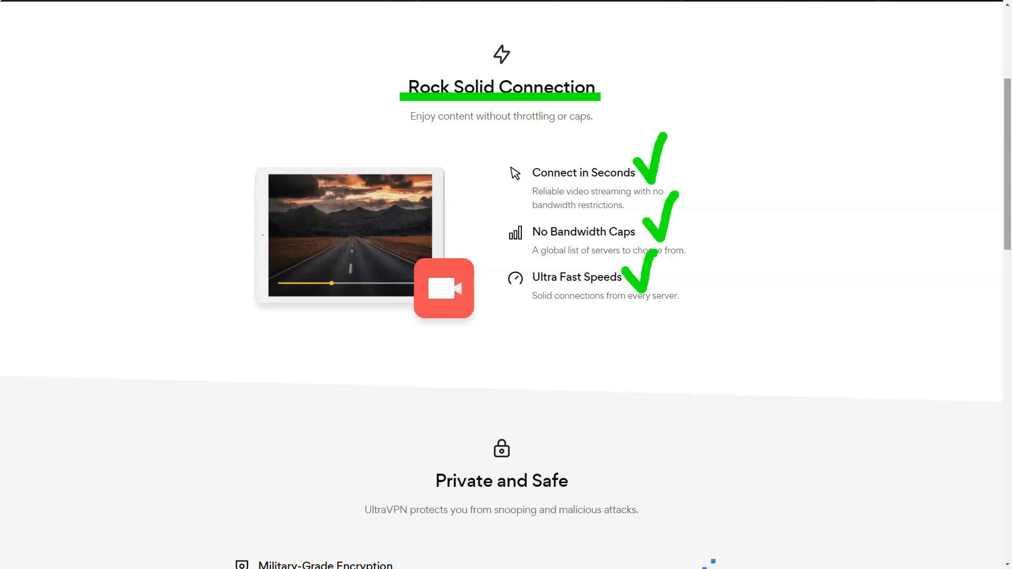
scroll(down, 3)
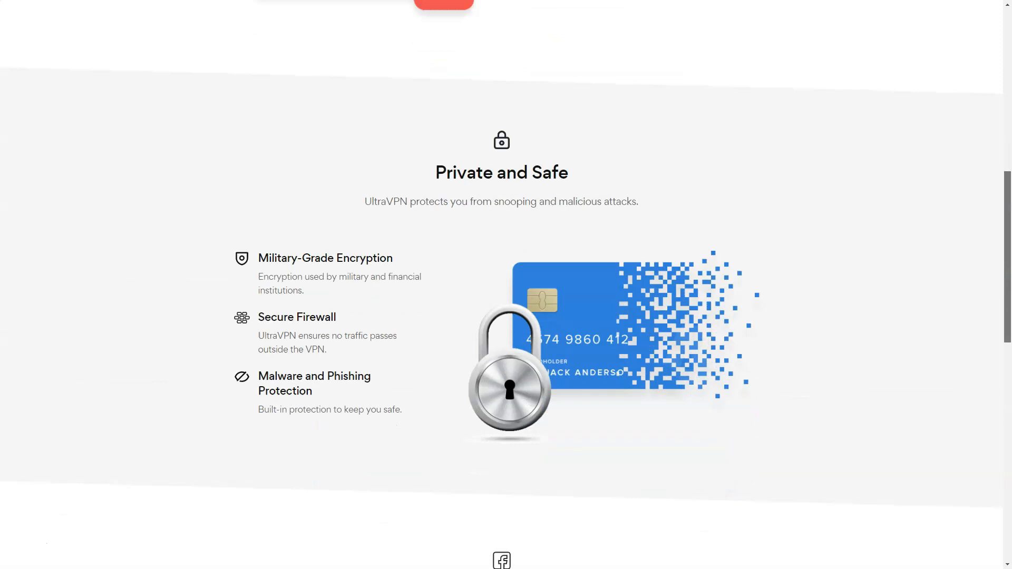
scroll(down, 3)
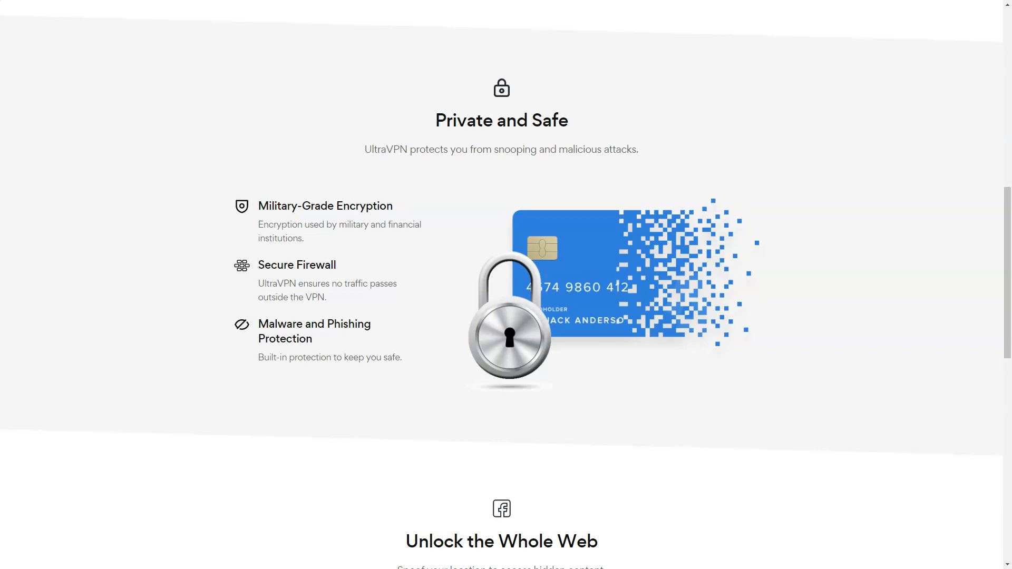
scroll(down, 3)
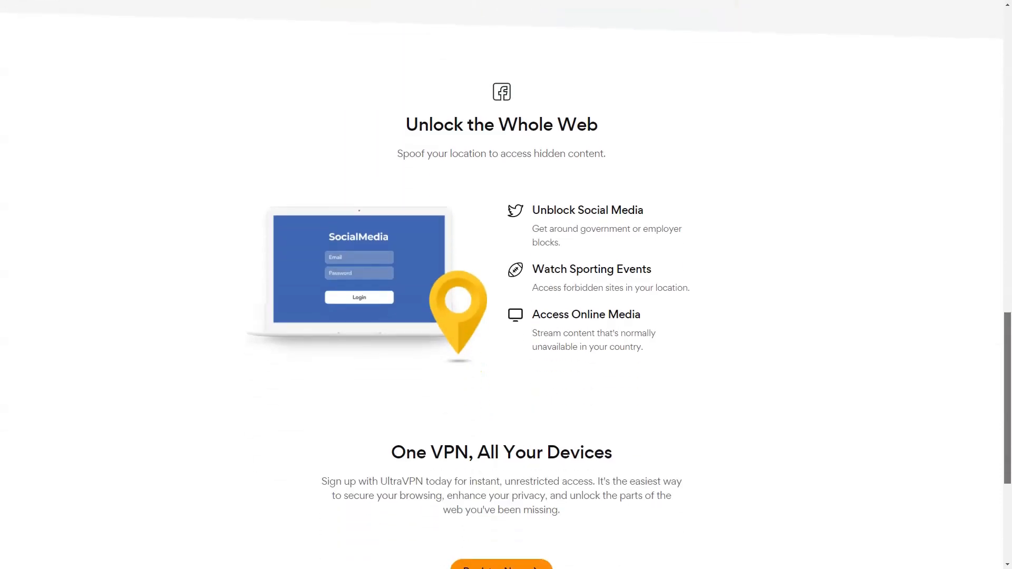
scroll(down, 3)
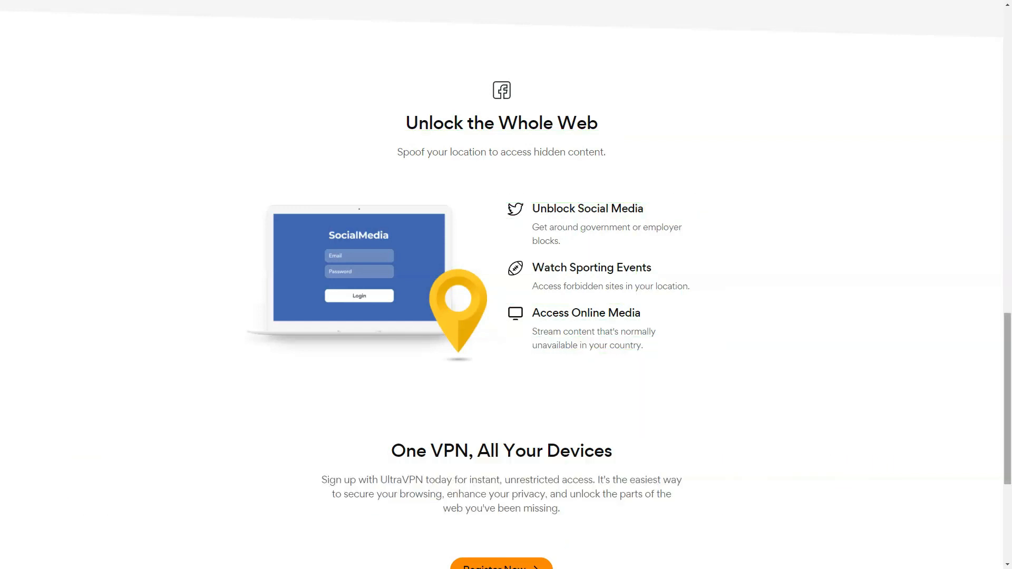
scroll(down, 3)
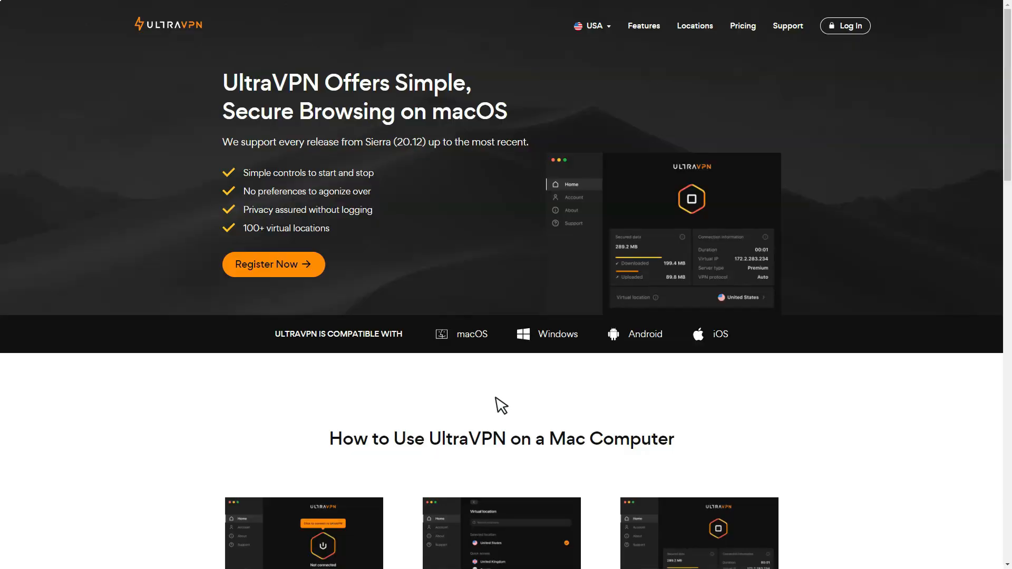
scroll(down, 3)
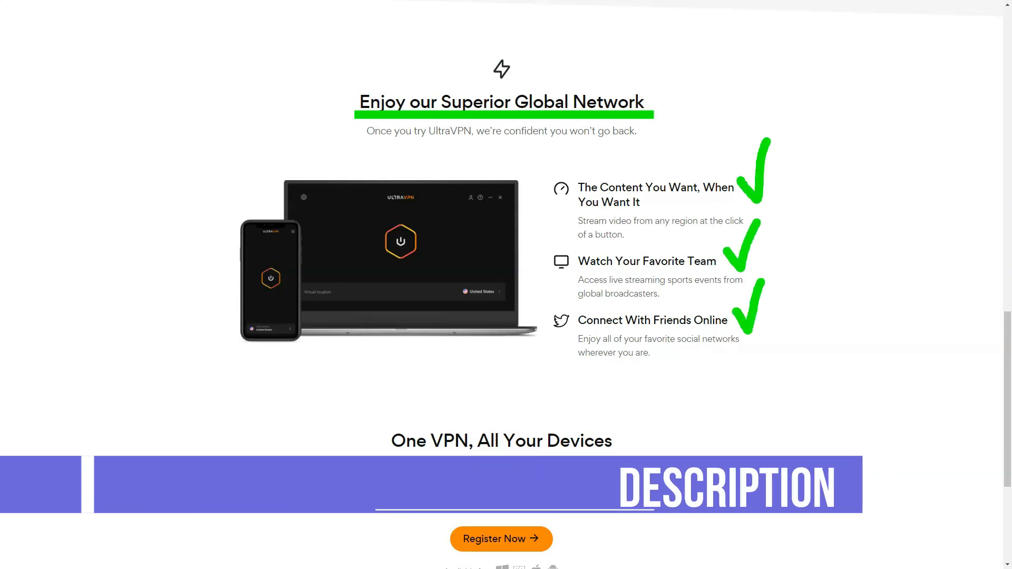
scroll(down, 3)
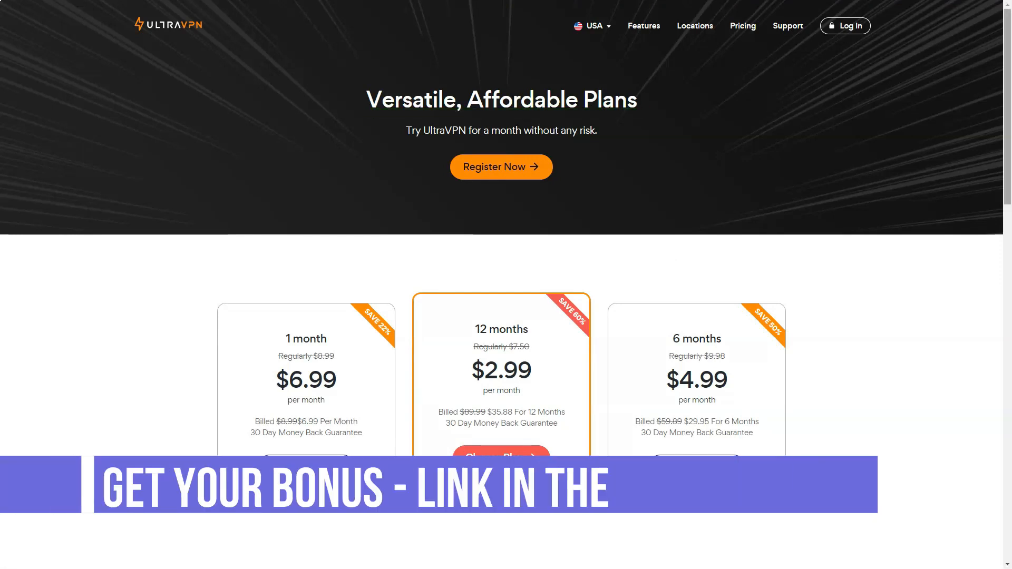
scroll(down, 3)
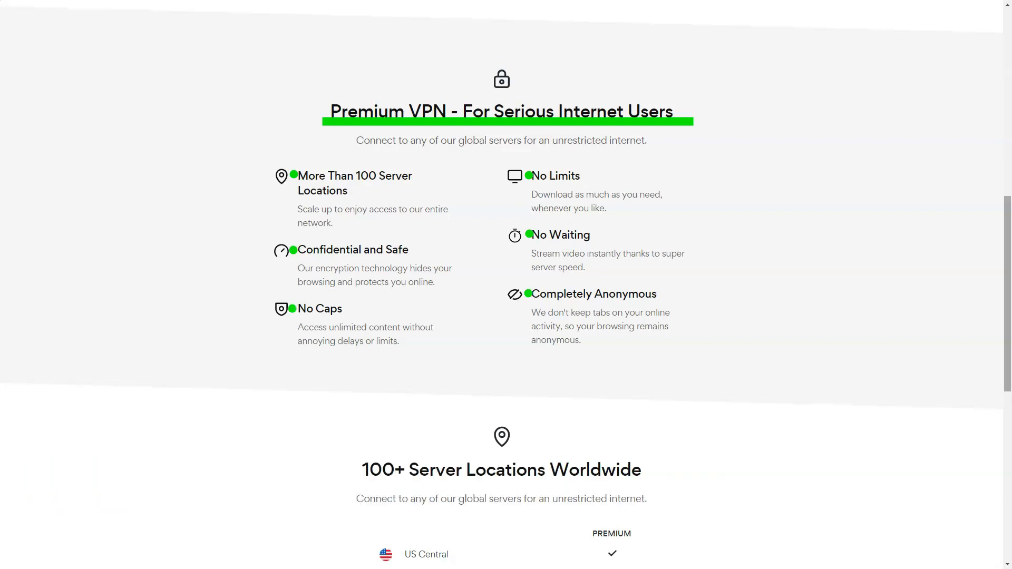
scroll(down, 3)
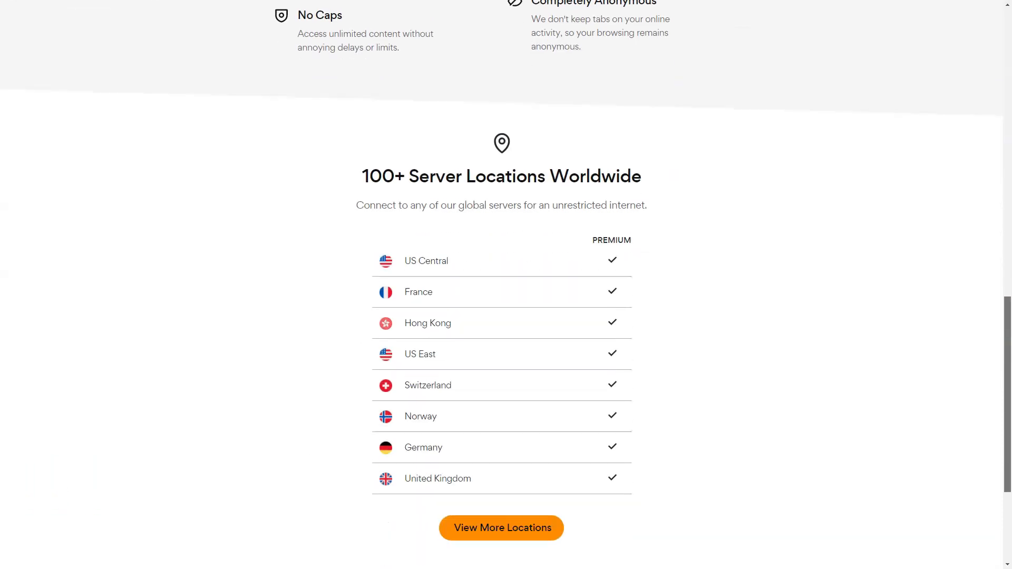
scroll(down, 3)
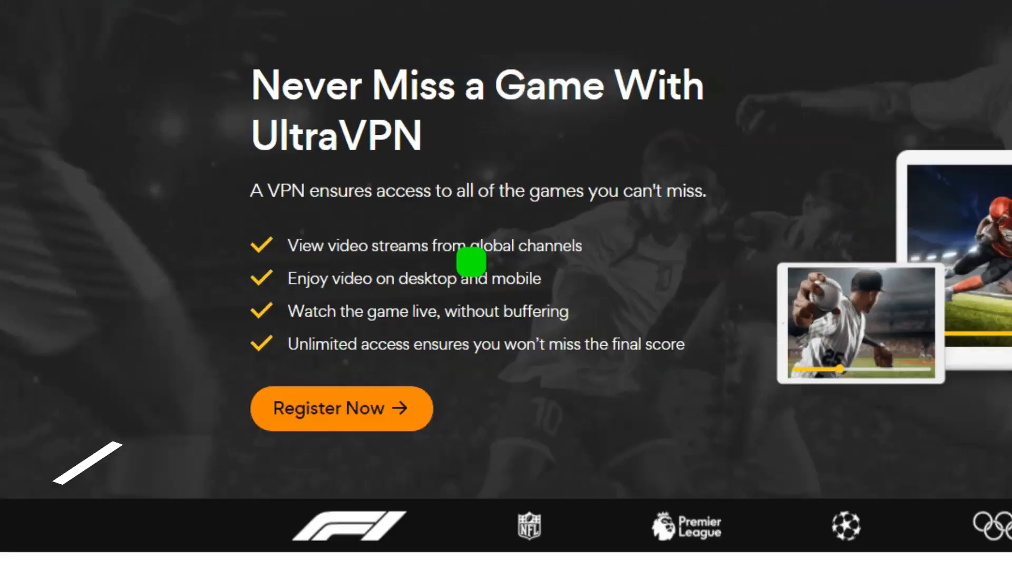
scroll(down, 3)
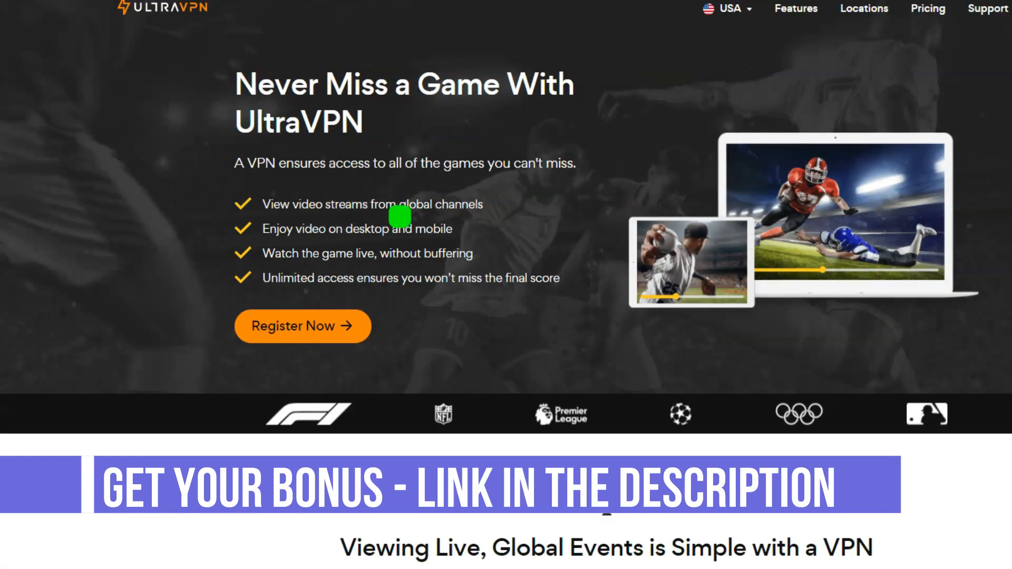
scroll(down, 3)
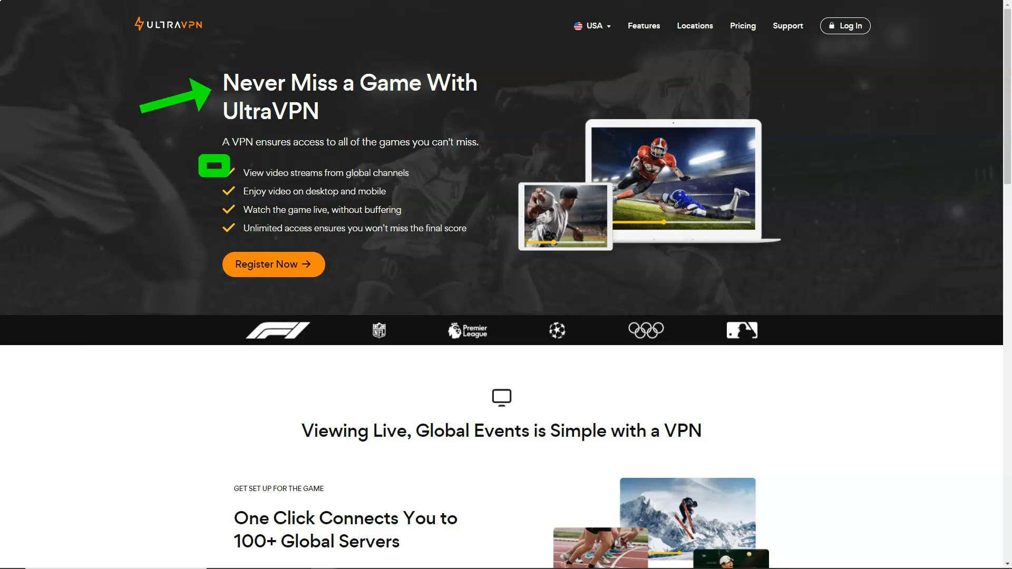
scroll(down, 3)
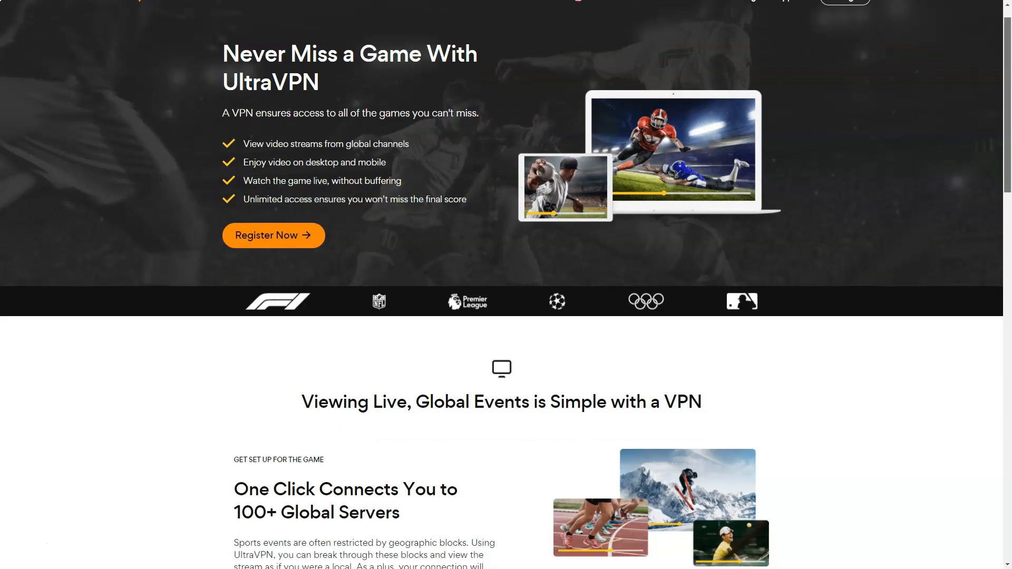
scroll(down, 3)
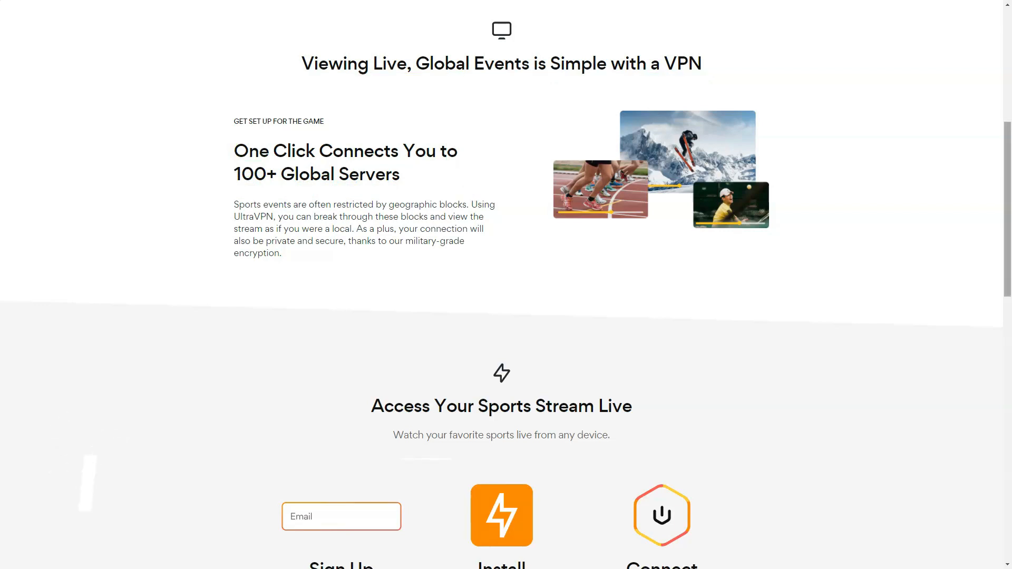
scroll(down, 3)
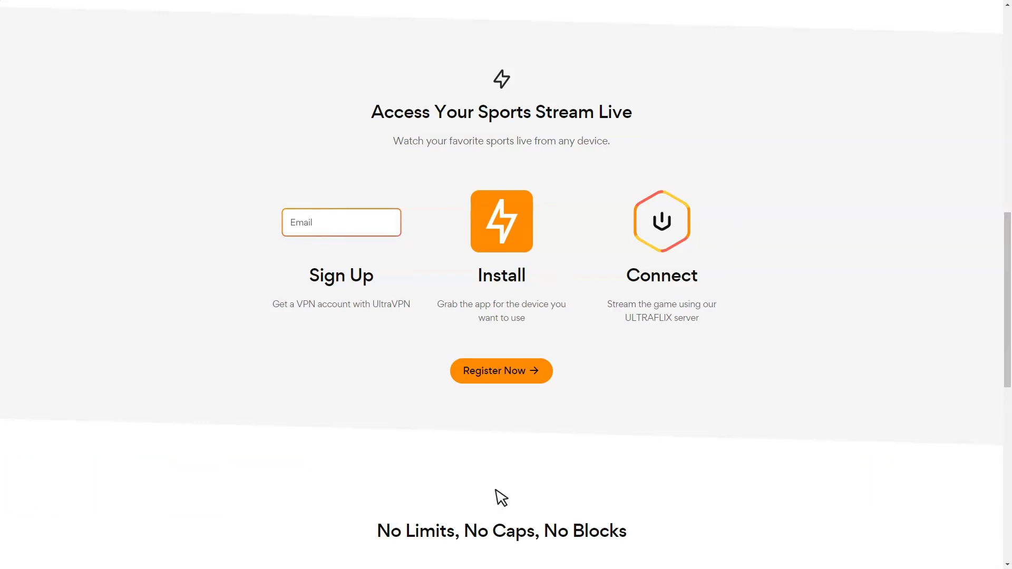
scroll(down, 3)
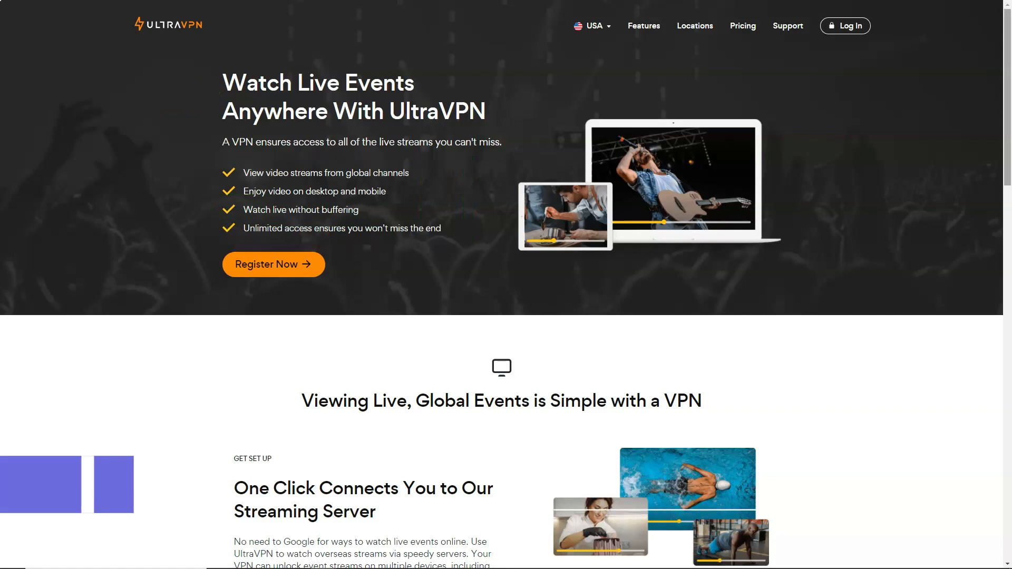
scroll(down, 3)
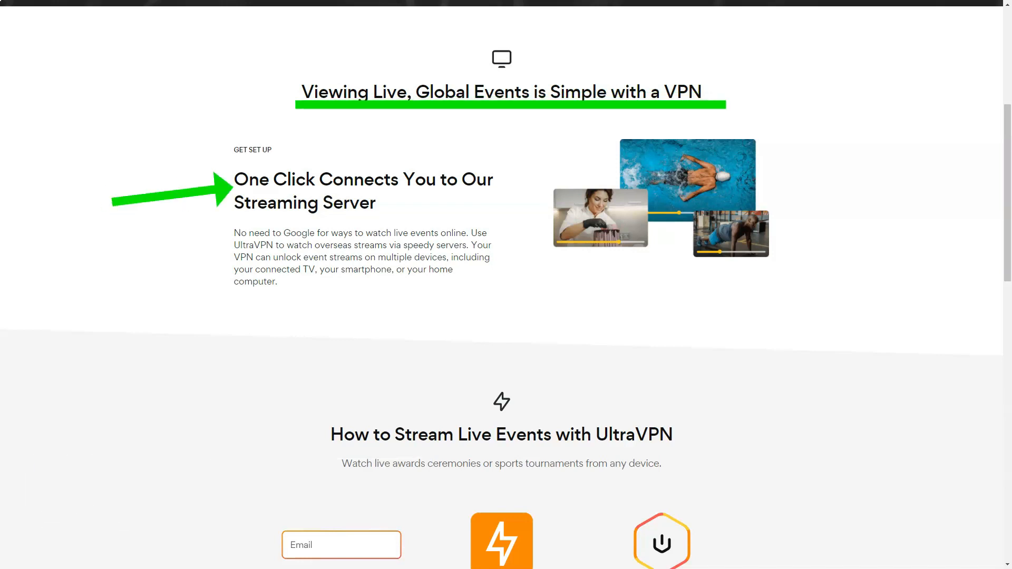
scroll(down, 3)
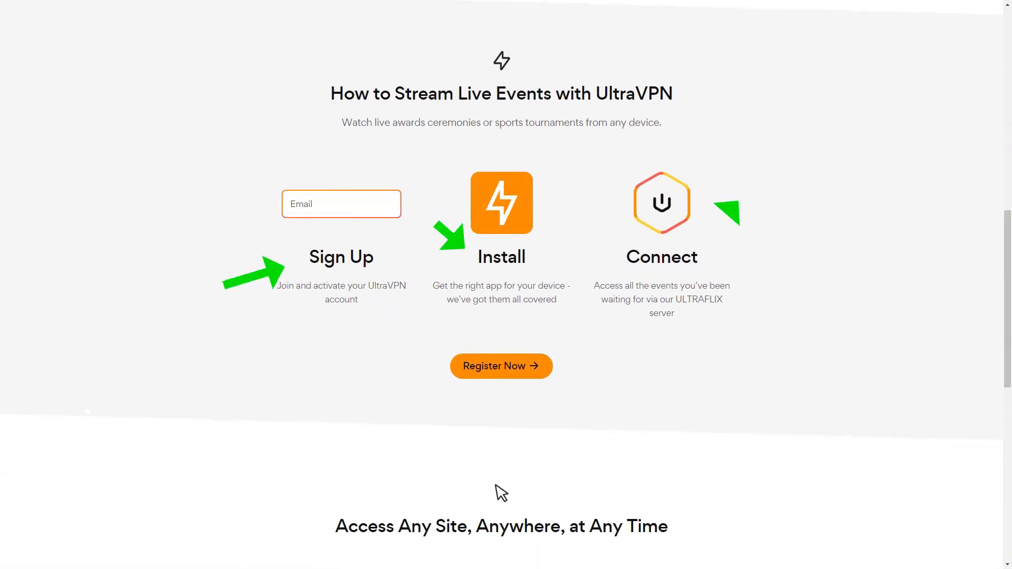
scroll(down, 3)
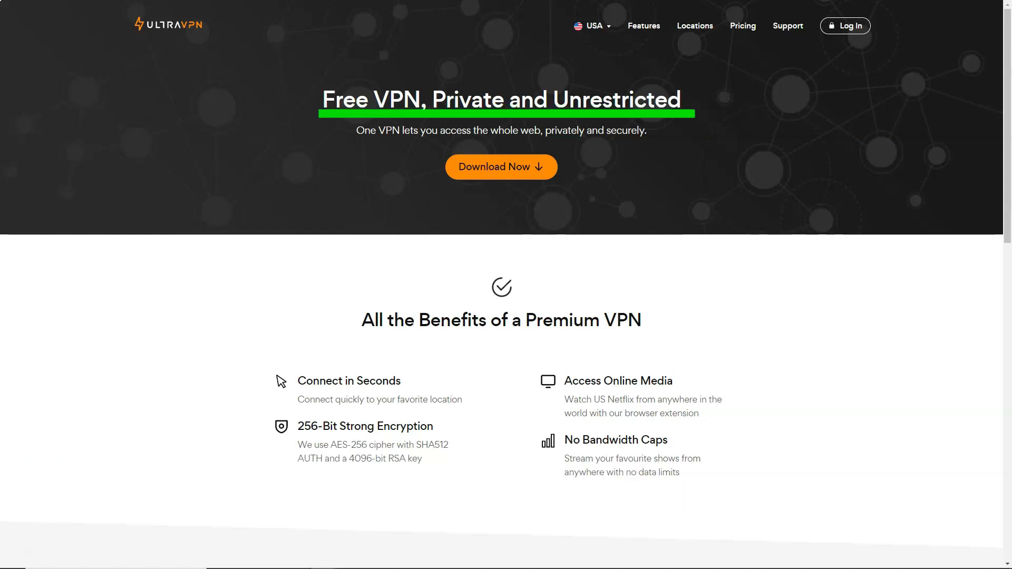
scroll(down, 3)
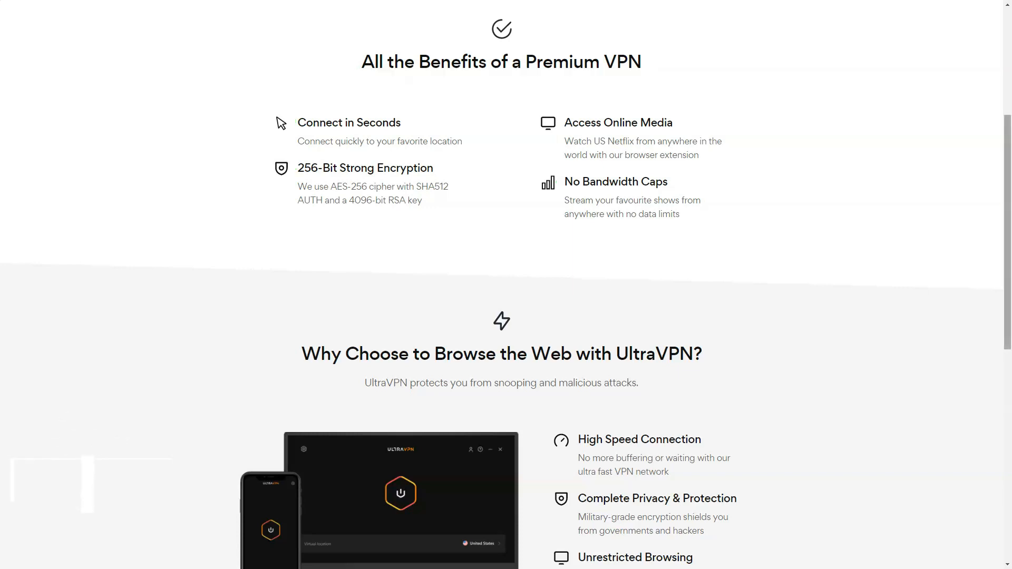
scroll(down, 3)
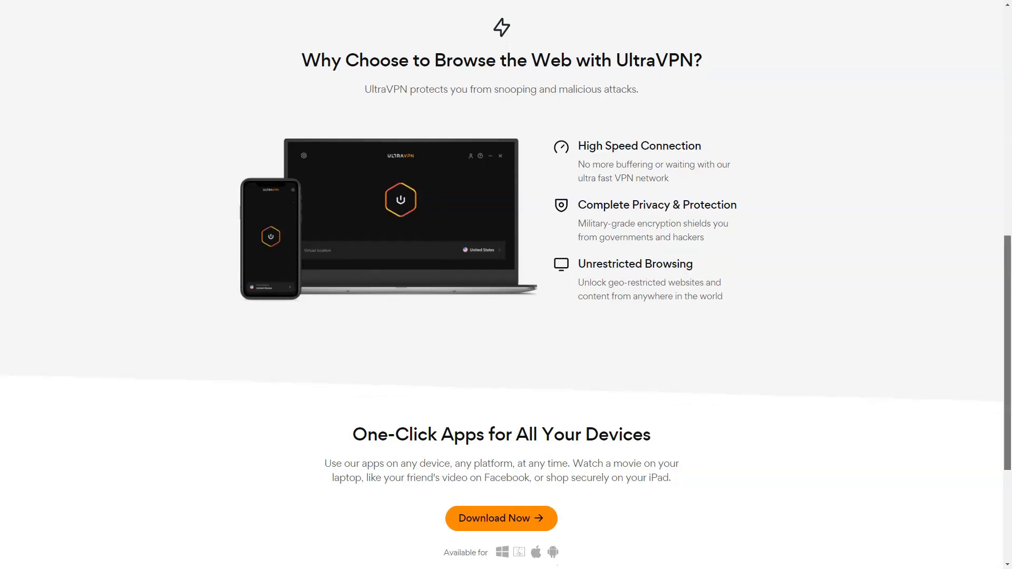
scroll(down, 3)
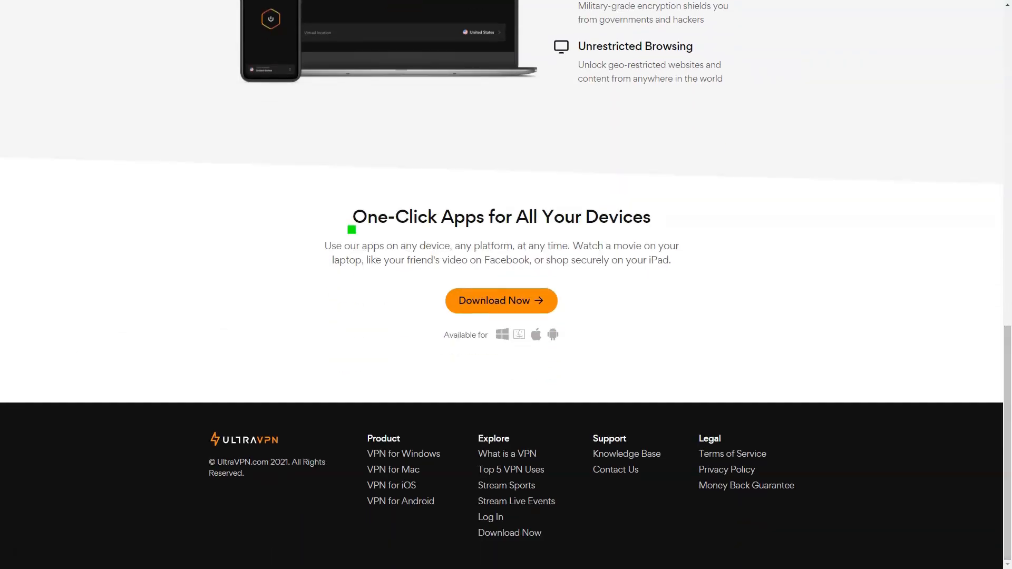